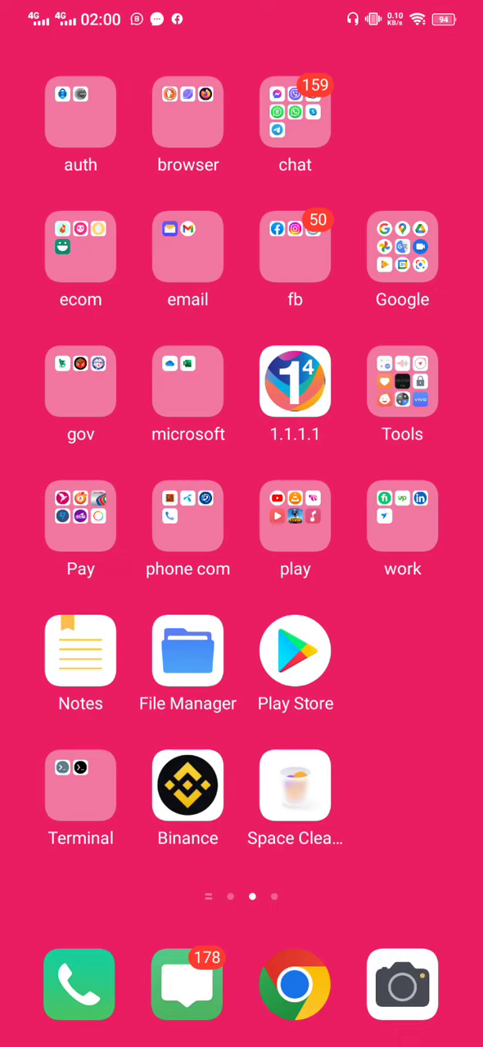
Step: Launch Gmail from the home screen's email apps folder
left_click(187, 247)
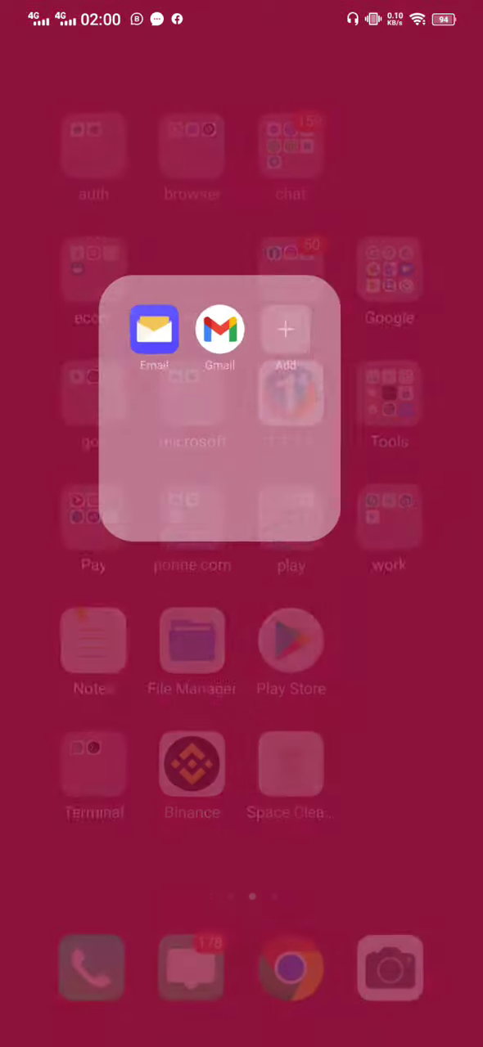
left_click(219, 330)
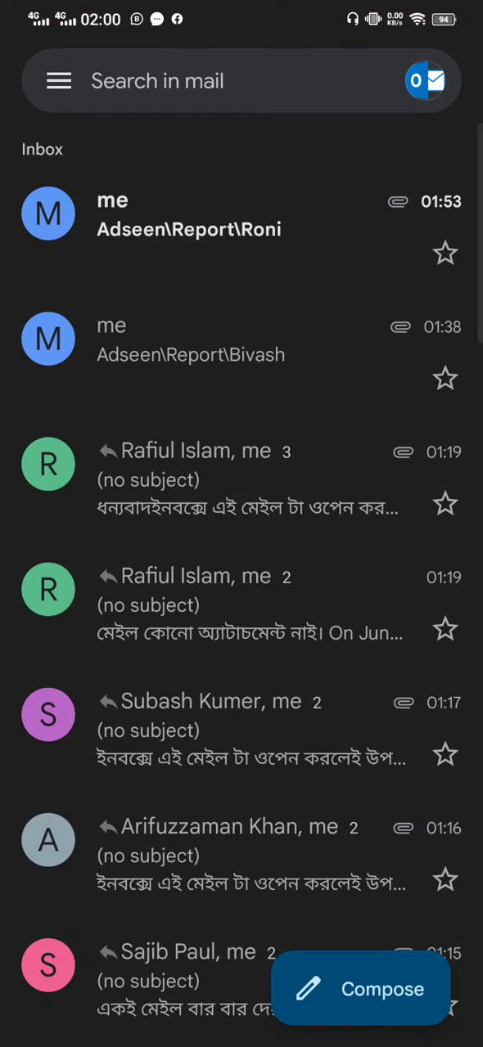
Step: Compose a new email with the subject 'Adseen\Report\Roni'
left_click(361, 989)
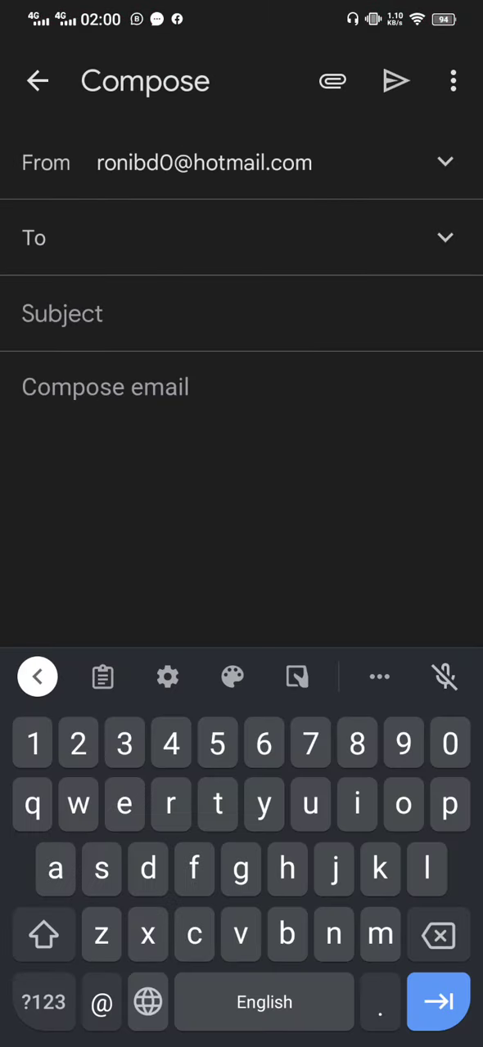
left_click(61, 313)
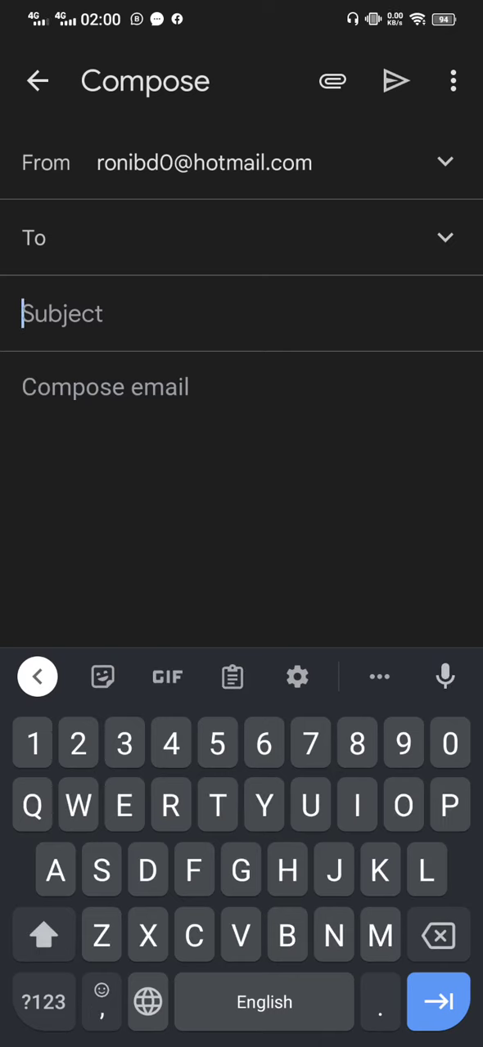
type("Adseen")
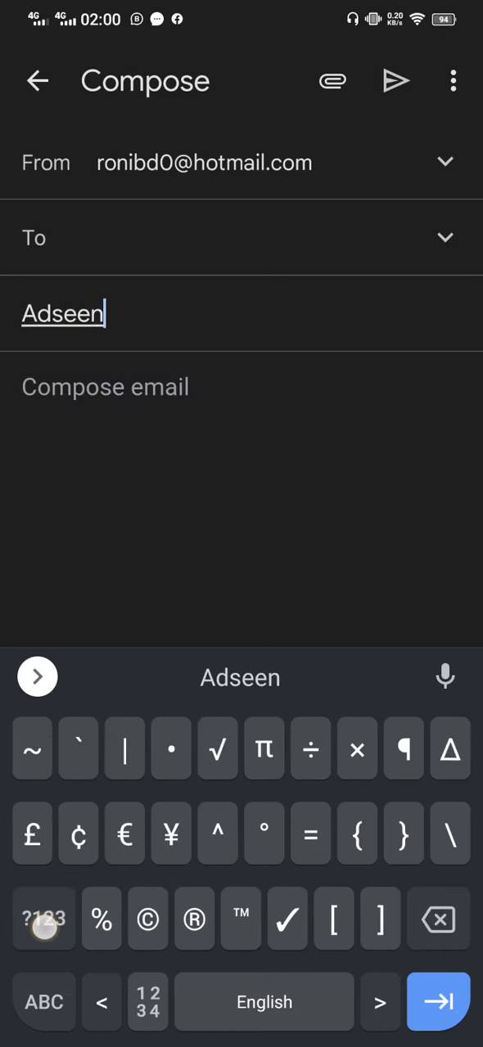
type("\\Report\\")
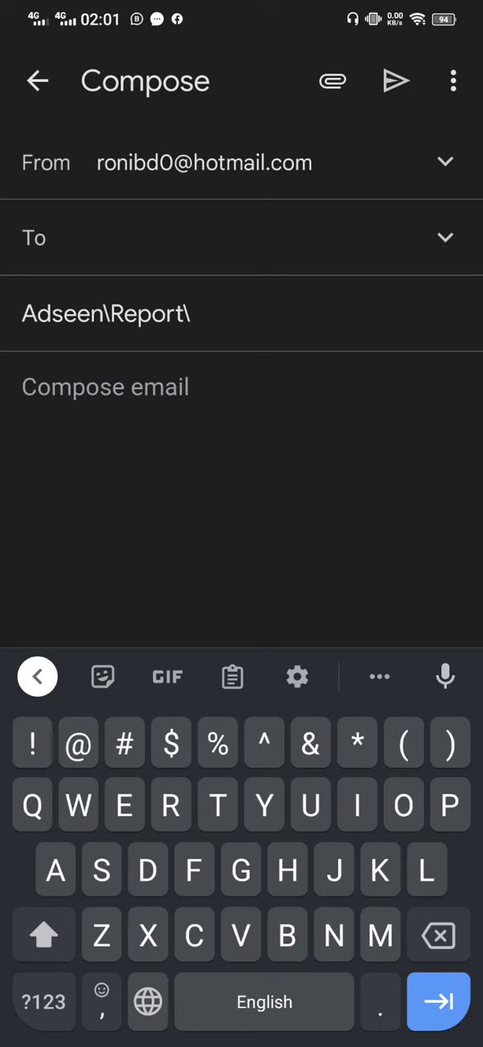
type("Roni")
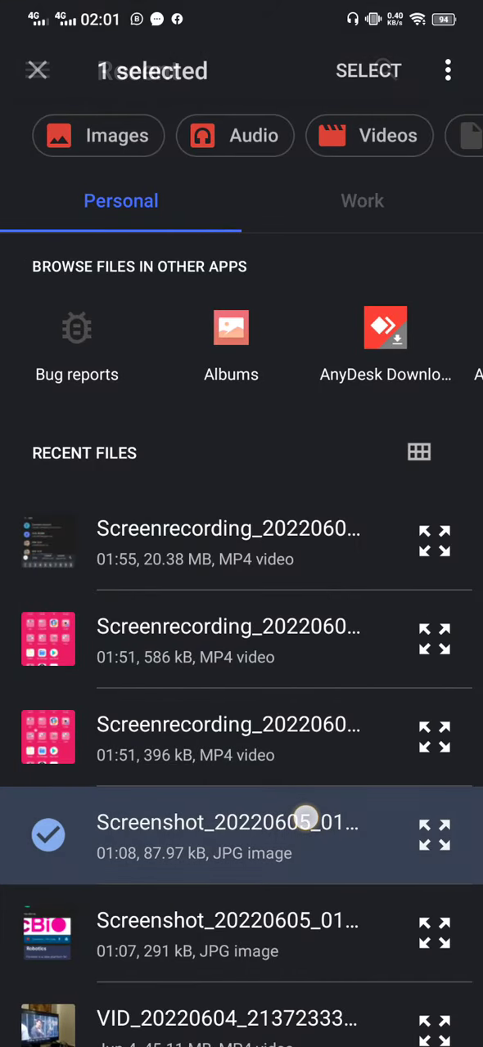
Step: Attach the 87.97 kB JPG screenshot from Recent files
left_click(368, 70)
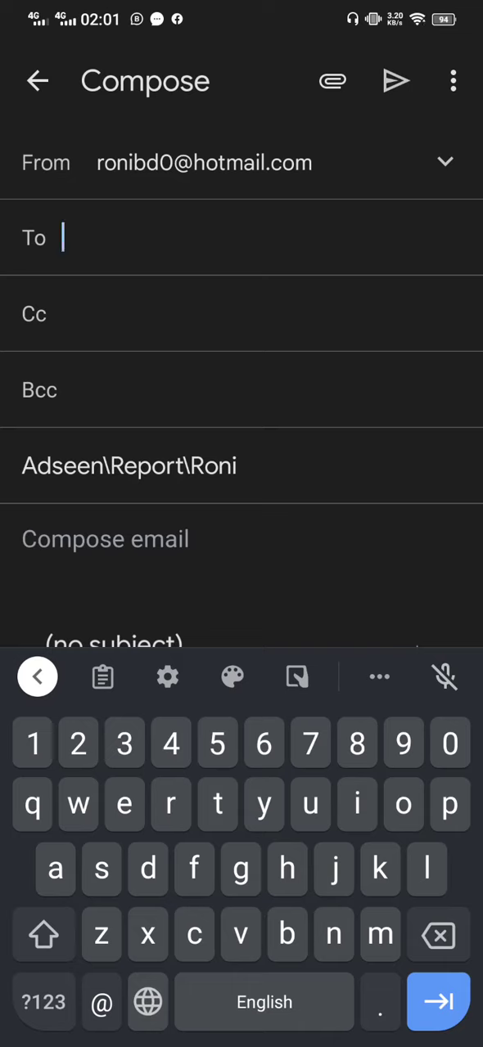
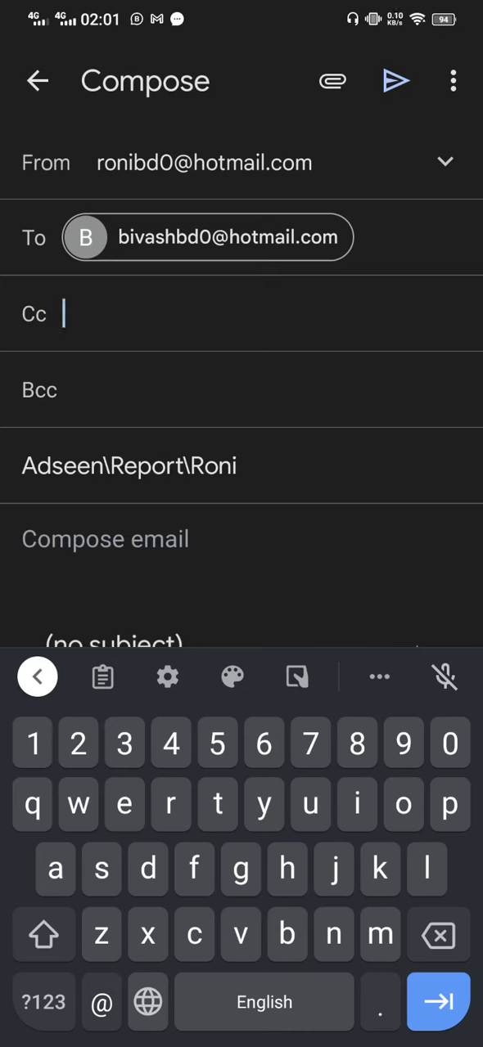
type("einibd")
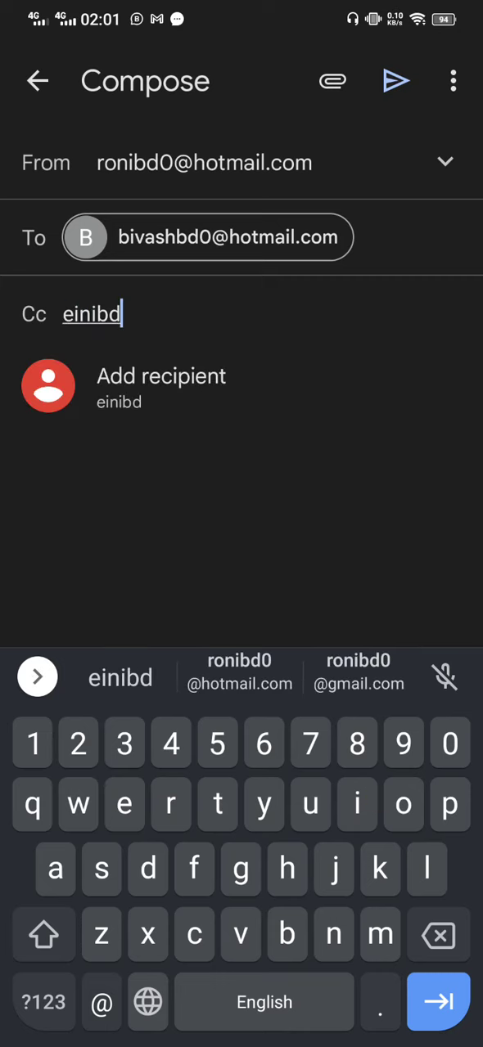
left_click(239, 672)
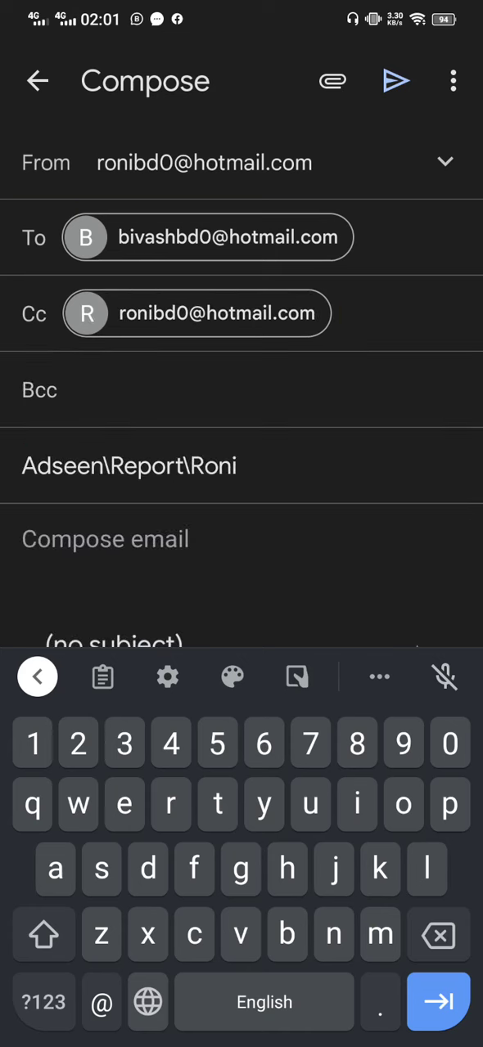
left_click(397, 80)
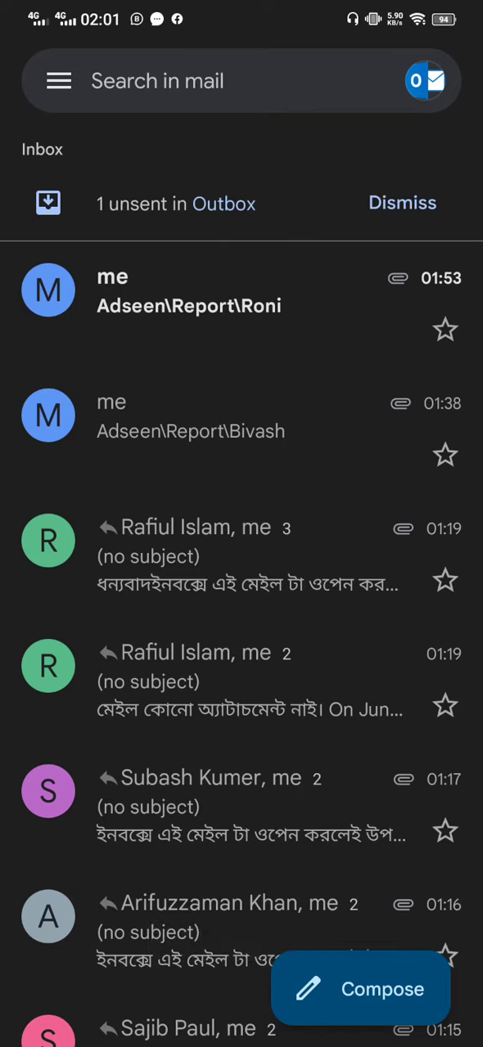
Step: Reopen Gmail from the email folder and open the folder list to choose Sent
left_click(401, 990)
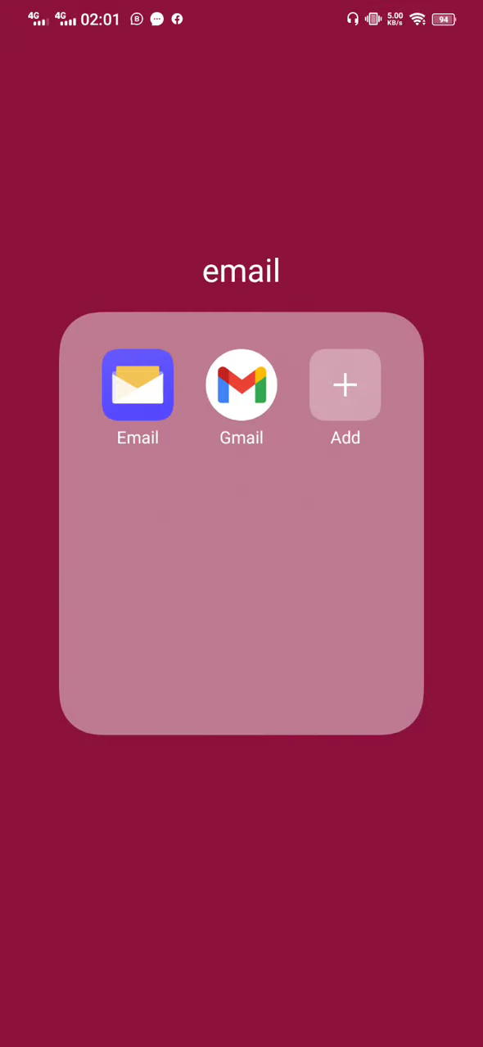
left_click(241, 385)
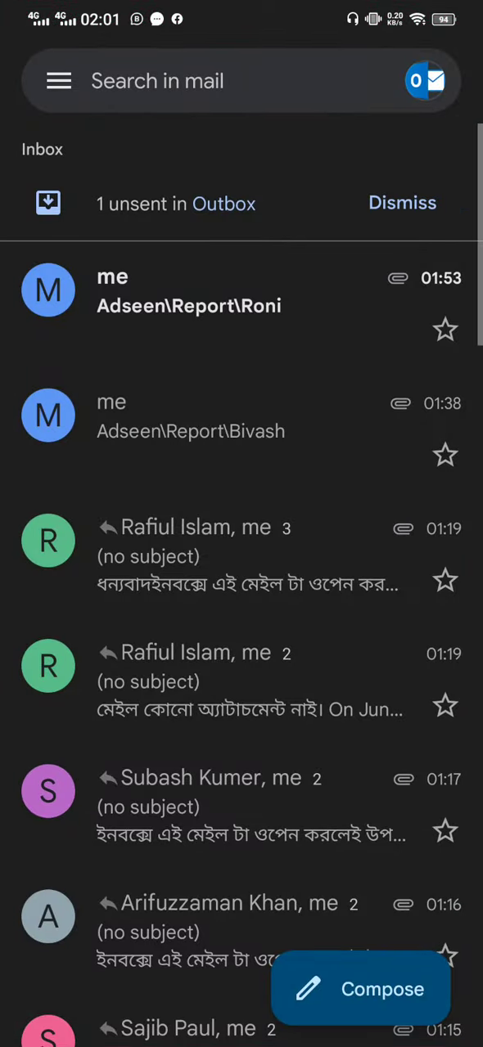
left_click(58, 81)
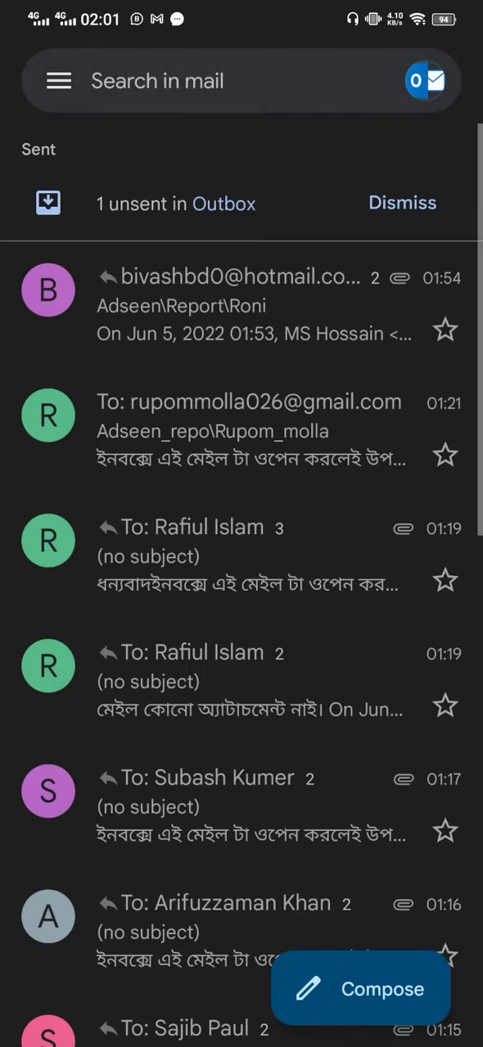
Step: Open the sent Adseen\Report\Roni email at the top of Sent
left_click(58, 80)
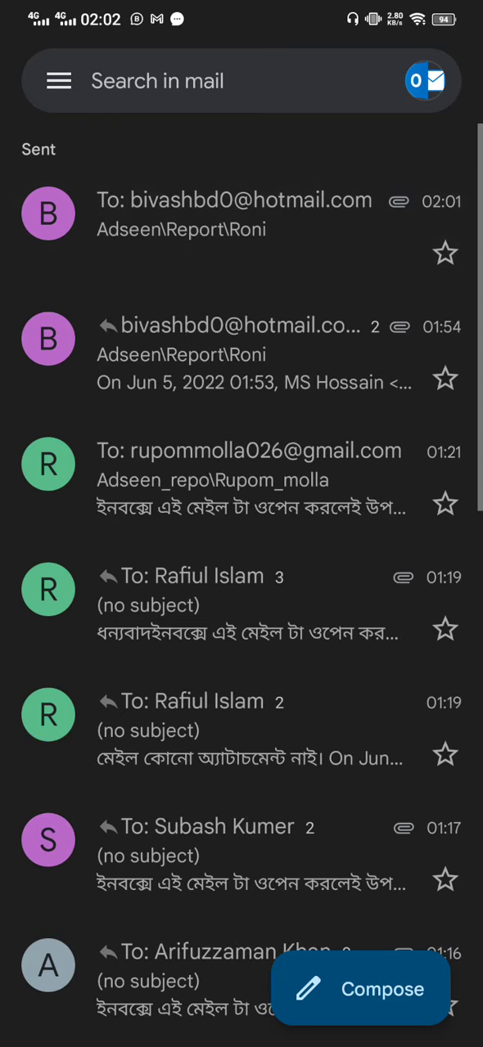
left_click(242, 214)
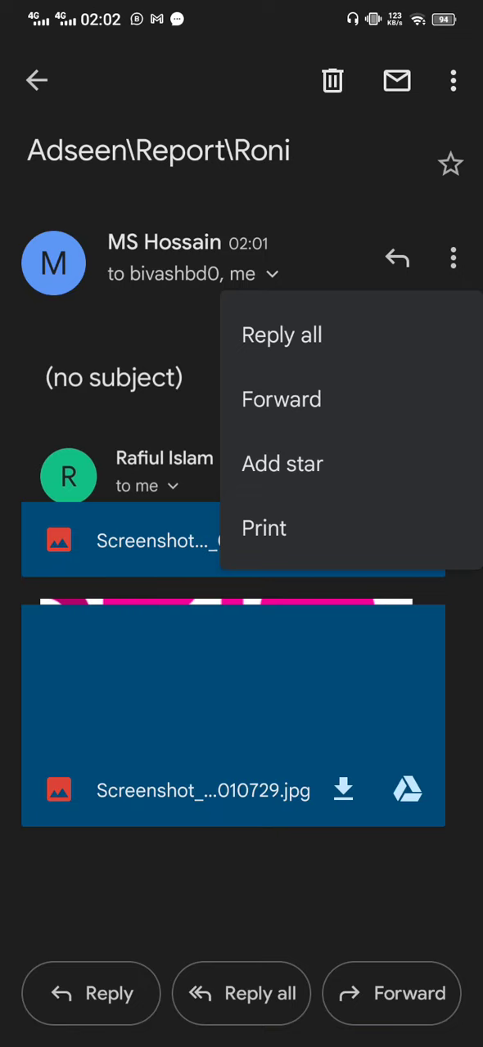
Step: Send a reply-all on the Adseen\Report\Roni message, then return to Sent
left_click(282, 335)
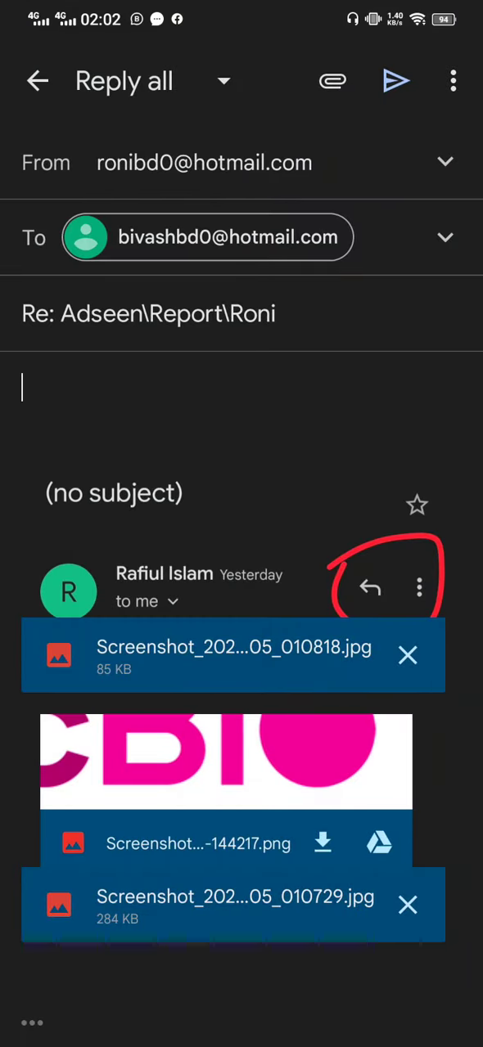
left_click(395, 80)
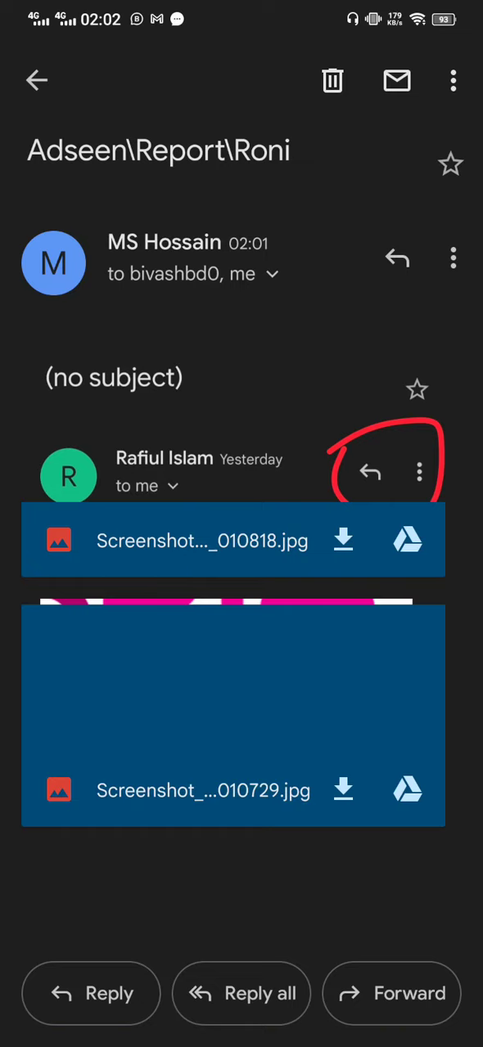
left_click(36, 80)
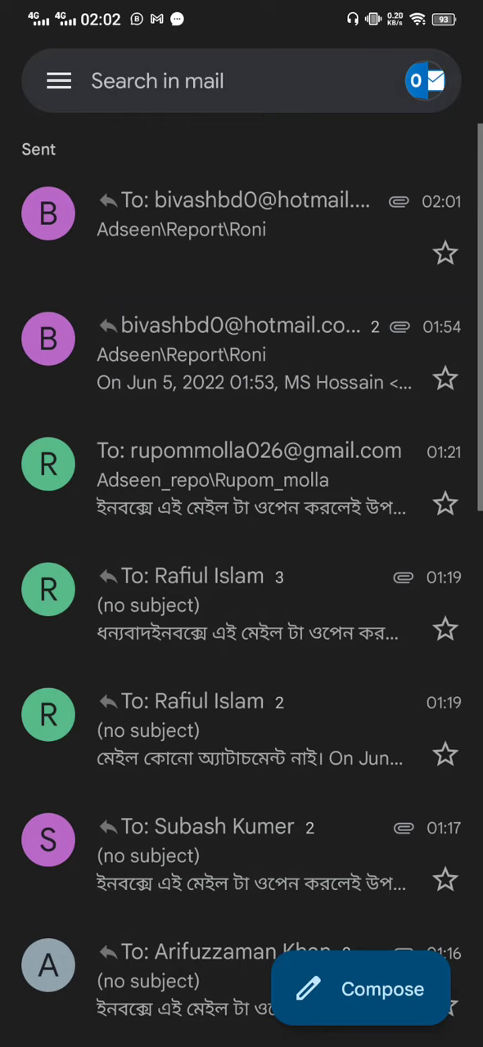
Step: Leave Gmail and reopen it to the Adseen\Report\Roni thread
left_click(58, 80)
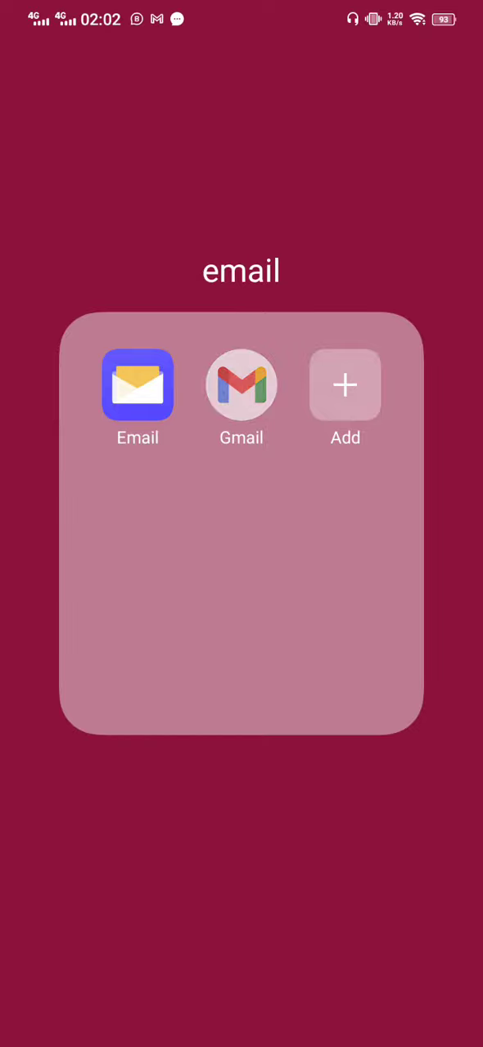
left_click(137, 385)
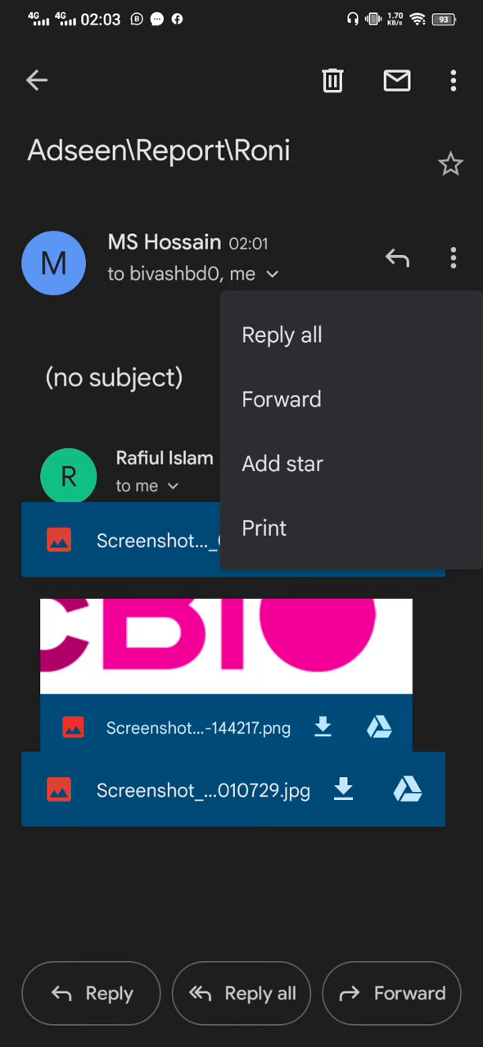
Step: Return to the Sent folder, where the Adseen\Report\Roni thread now shows 2 messages
left_click(36, 80)
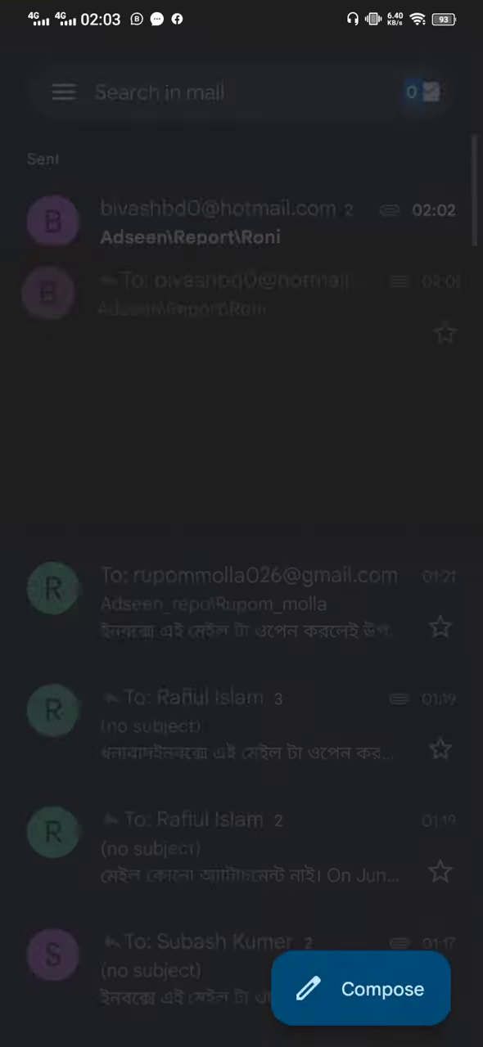